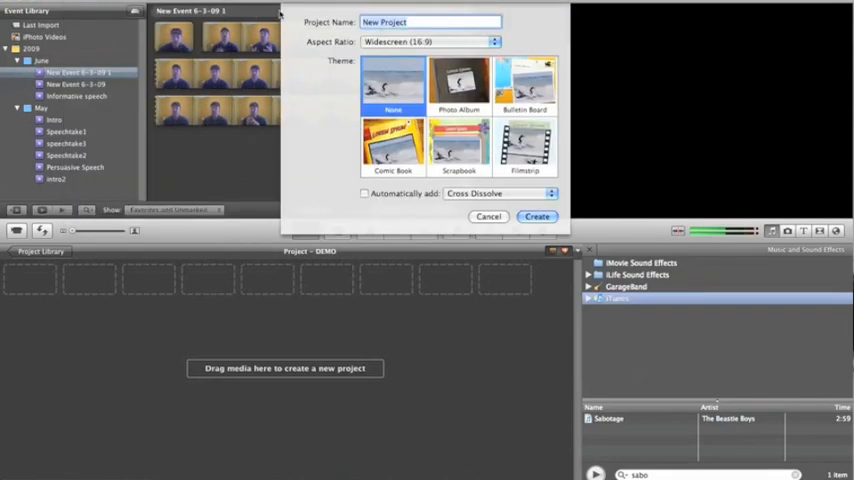
# Step: Name the widescreen, theme-free project 'Demo' and create it
pyautogui.write('Demo')
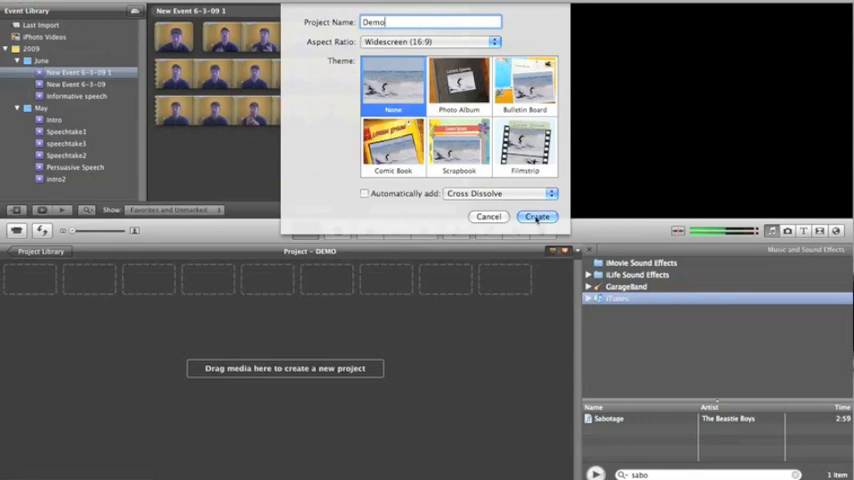
pyautogui.click(537, 216)
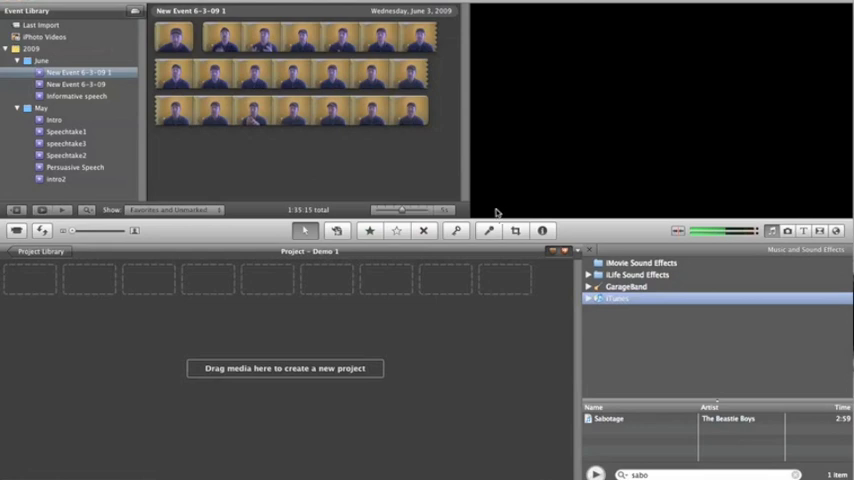
pyautogui.moveTo(425, 285)
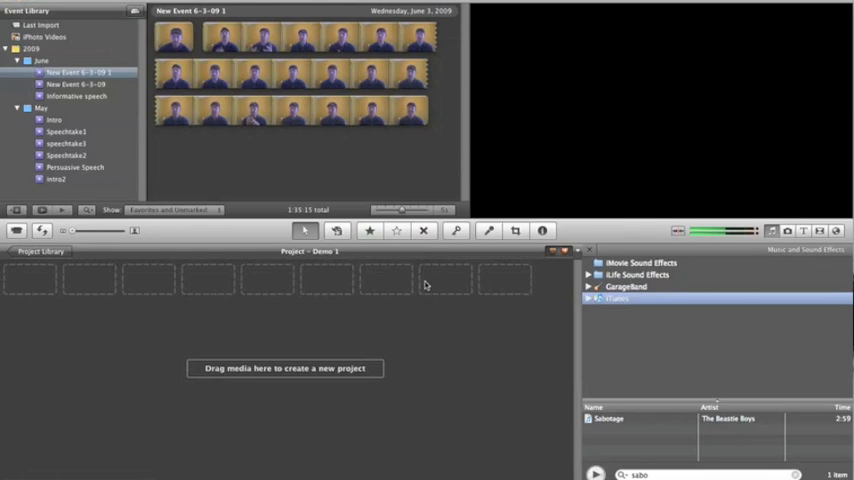
pyautogui.moveTo(360, 258)
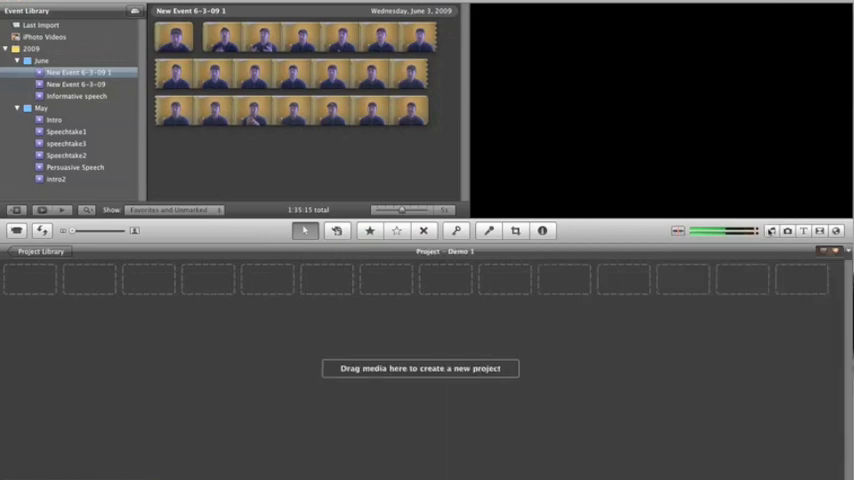
# Step: Reopen the Music and Sound Effects browser listing Sabotage
pyautogui.click(771, 231)
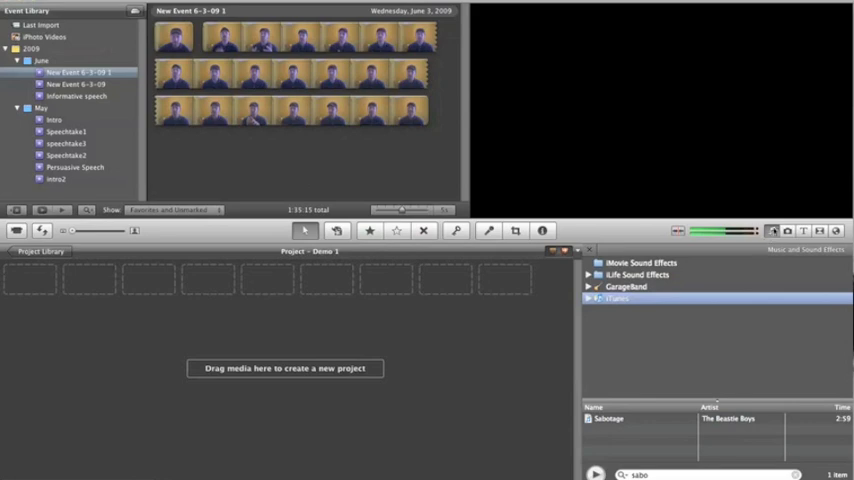
pyautogui.moveTo(711, 355)
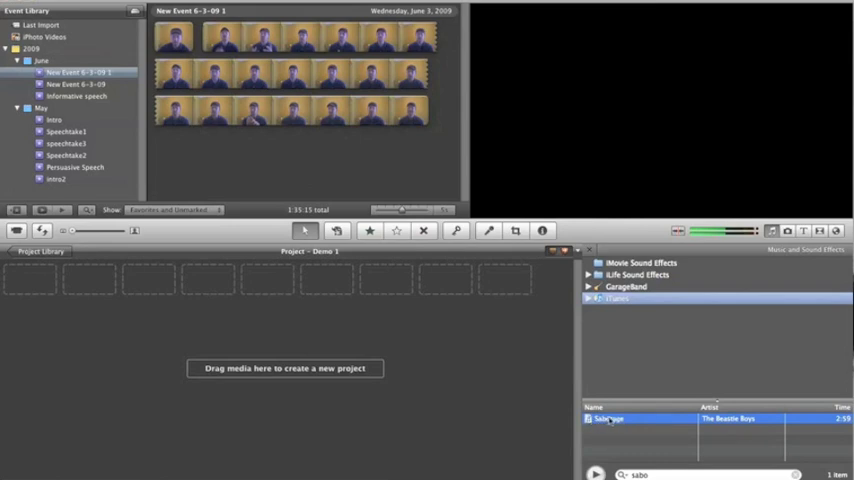
# Step: Drag Sabotage into Demo 1 and drop it as background music
pyautogui.moveTo(608, 418); pyautogui.dragTo(198, 330)
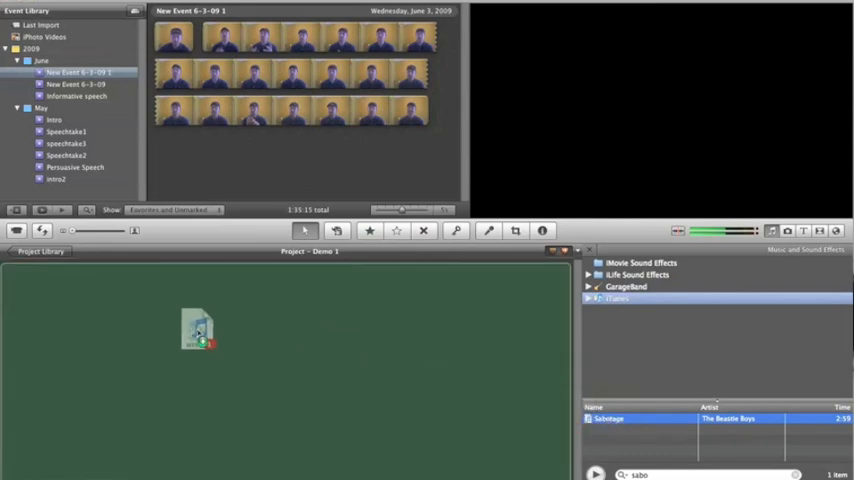
pyautogui.moveTo(197, 330); pyautogui.dragTo(20, 280)
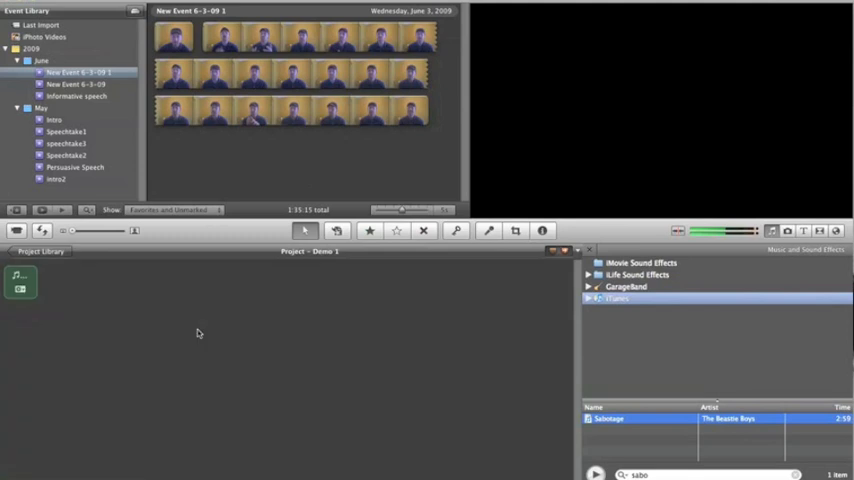
pyautogui.moveTo(127, 307)
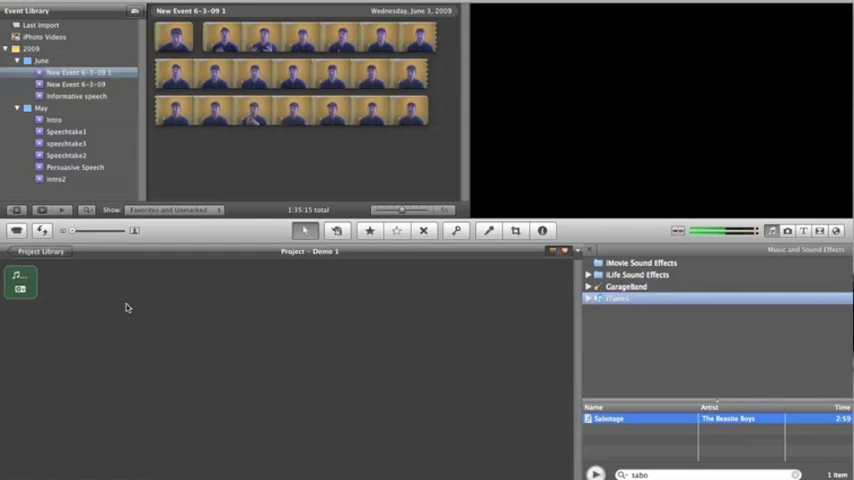
pyautogui.moveTo(120, 309)
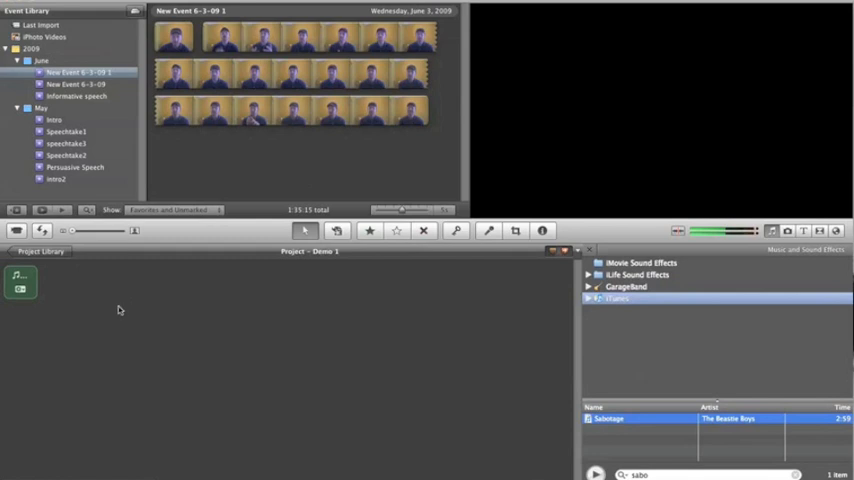
pyautogui.moveTo(40, 274)
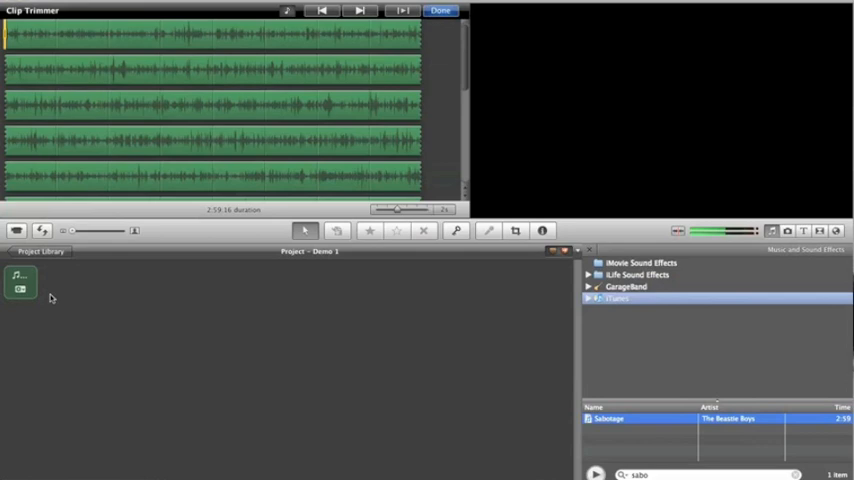
pyautogui.moveTo(53, 297)
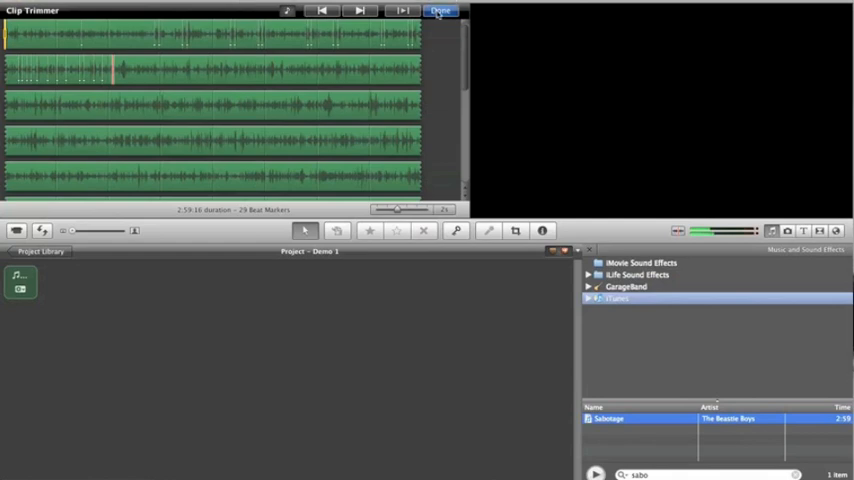
# Step: Finish the Clip Trimmer with 29 beat markers on Sabotage
pyautogui.click(440, 10)
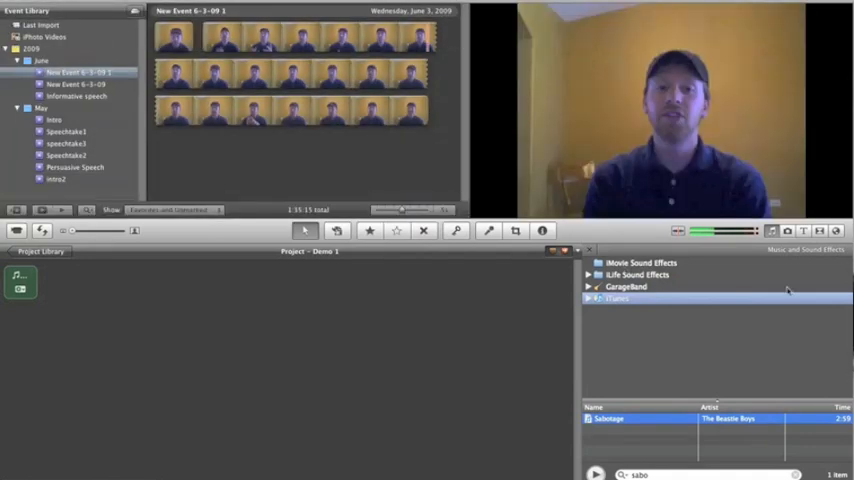
pyautogui.moveTo(605, 228)
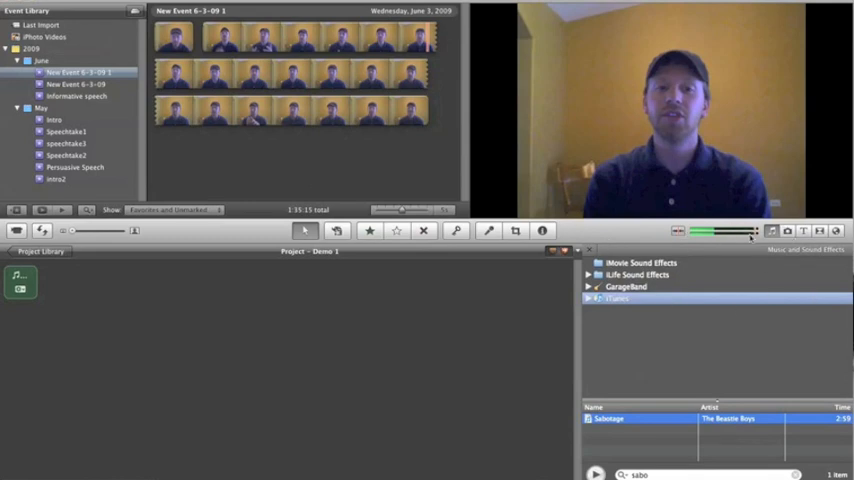
pyautogui.moveTo(787, 231)
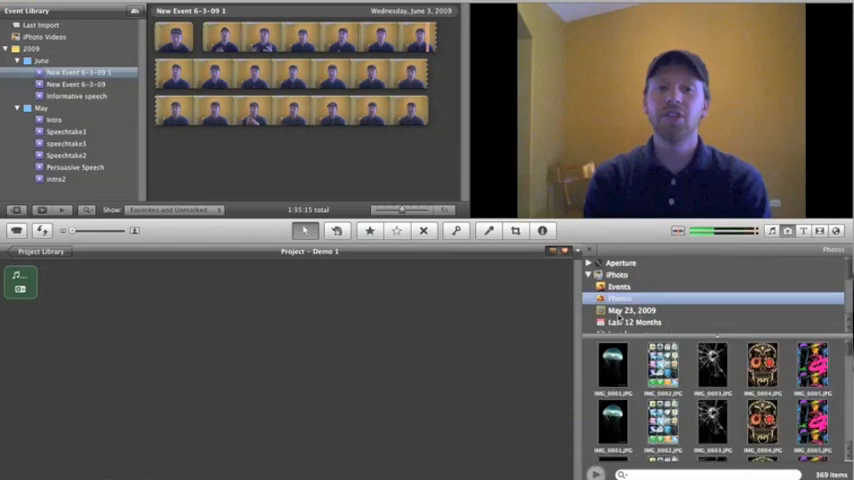
# Step: Select the May 23, 2009 iPhoto collection in the Photos browser
pyautogui.click(631, 310)
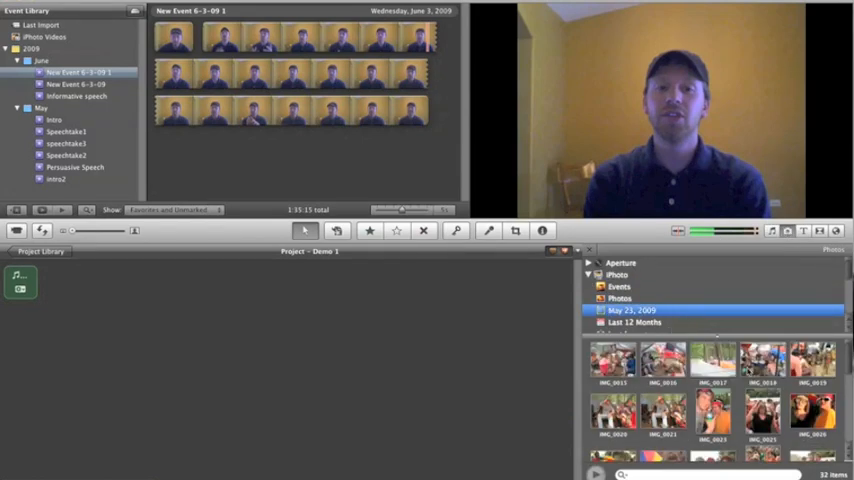
pyautogui.click(618, 287)
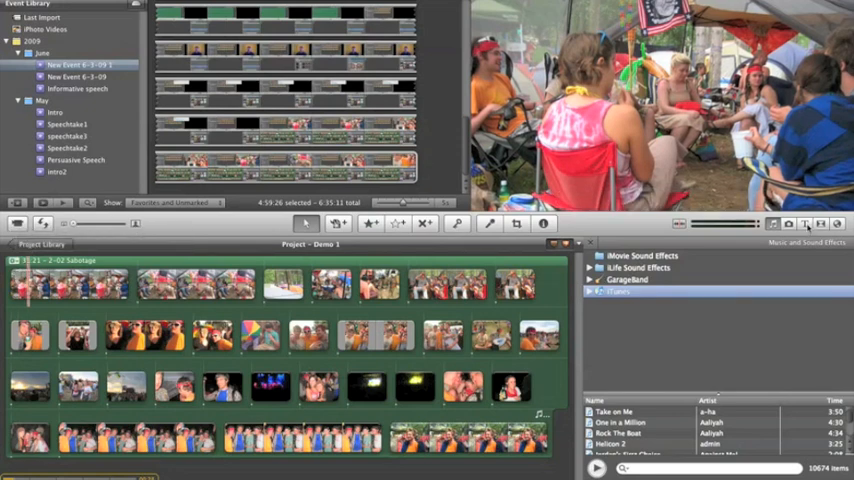
# Step: Switch the browser from music back to the iPhoto events library
pyautogui.click(791, 224)
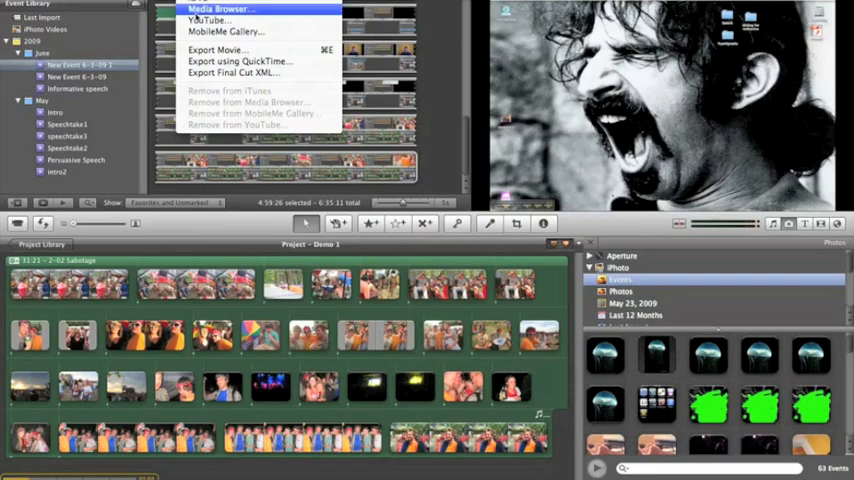
pyautogui.moveTo(225, 31)
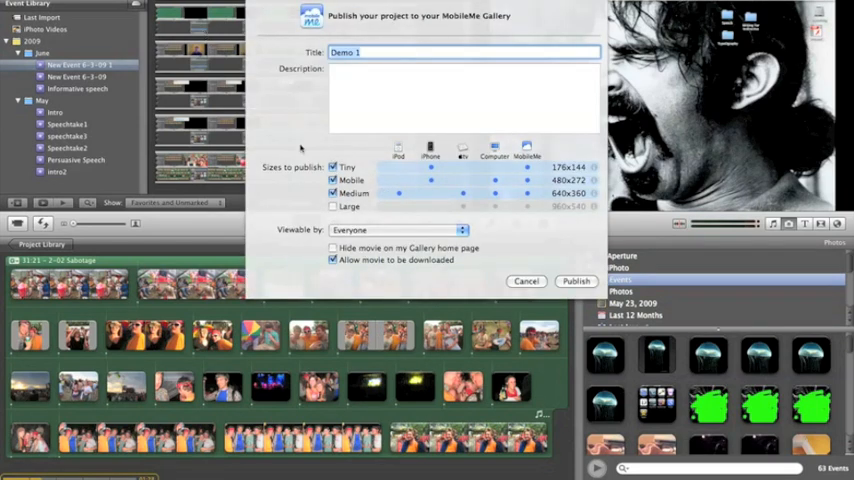
pyautogui.moveTo(283, 172)
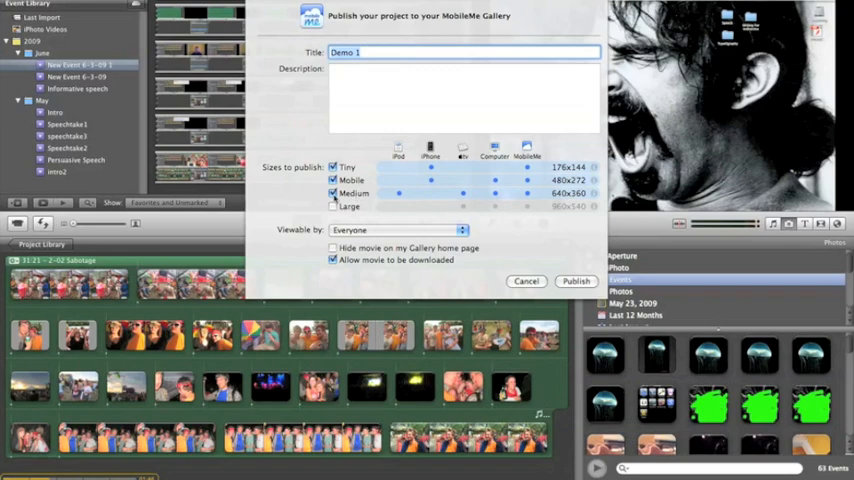
# Step: Publish Tiny size only, unchecking larger sizes, viewable by Everyone
pyautogui.click(333, 167)
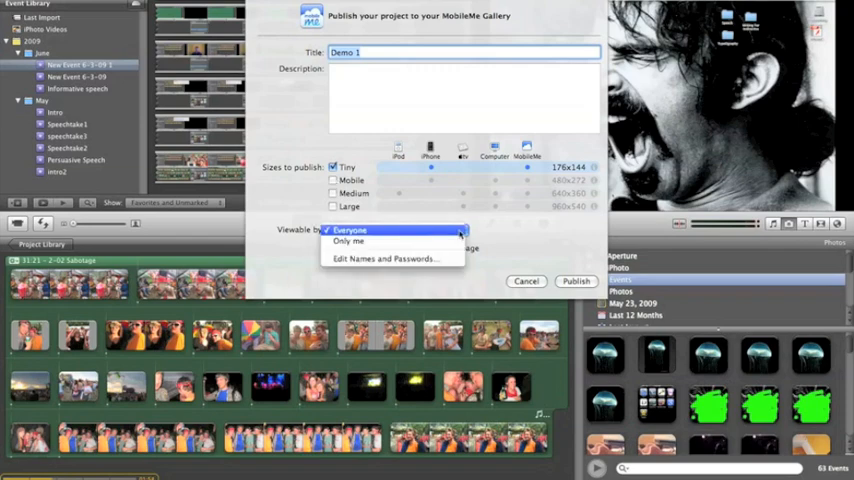
pyautogui.click(348, 230)
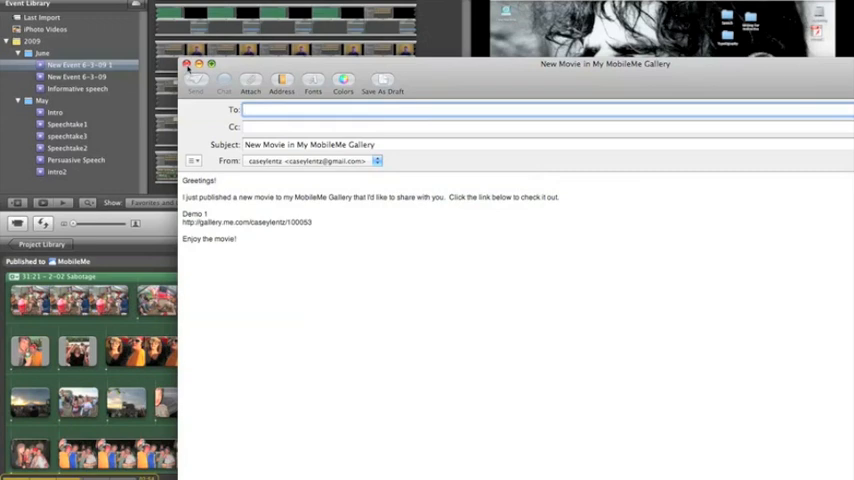
# Step: Close the Mail announcement draft without sending it
pyautogui.click(186, 65)
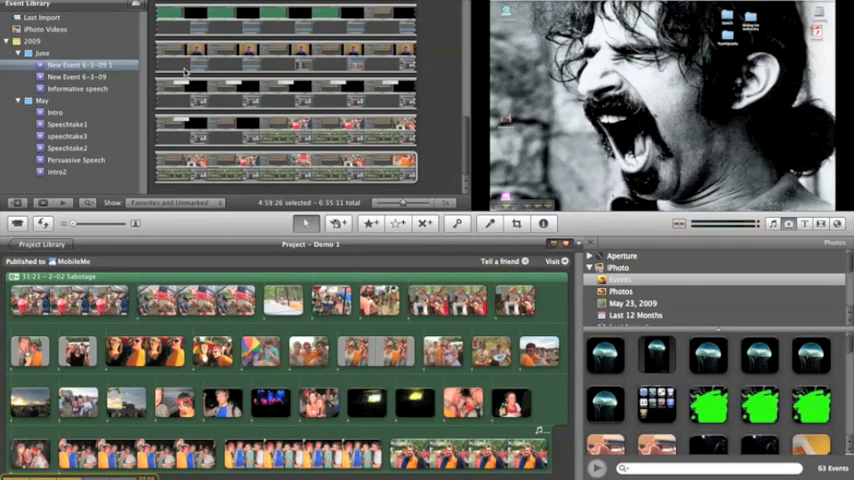